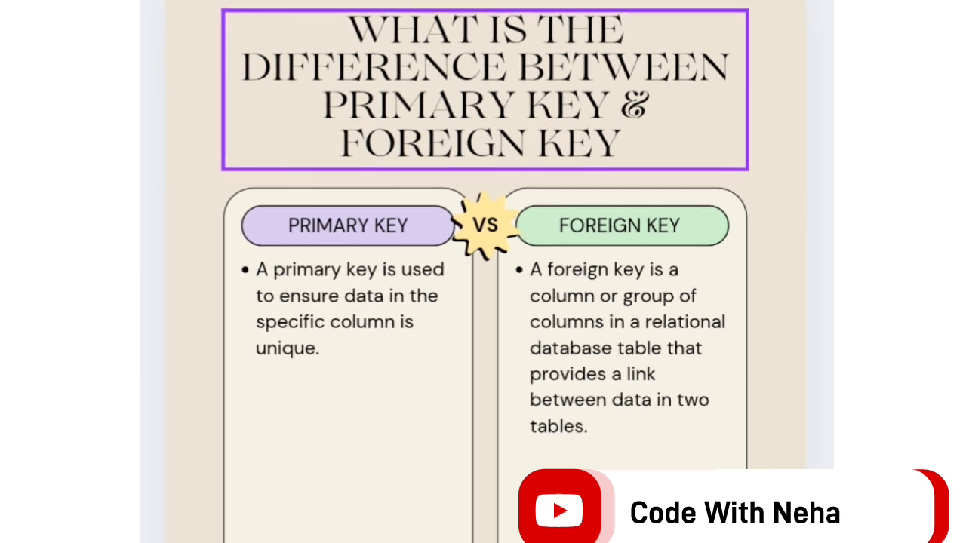
Show the slide comparing primary key and foreign key definitions.
{"action": "scroll", "scroll_direction": "down", "scroll_amount": 3}
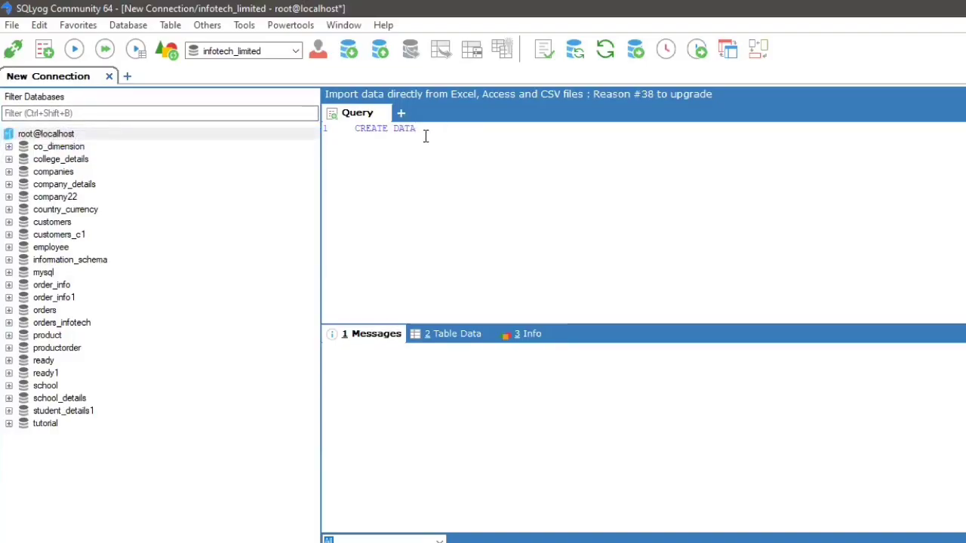
Write and run CREATE DATABASE MODERN_HIGH_SCHOOL; in the query editor.
{"action": "type", "text": "BASE"}
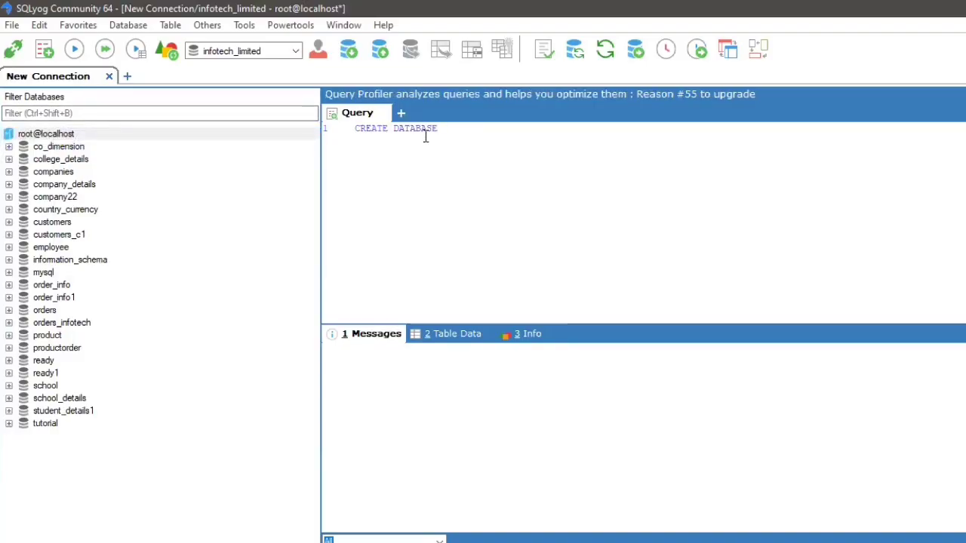
{"action": "type", "text": "TECHNO_INFOTECH"}
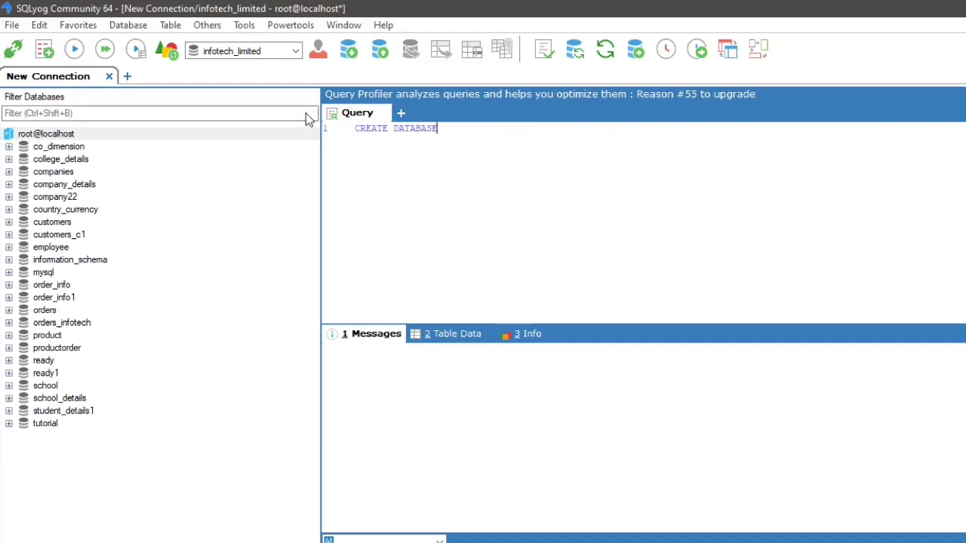
{"action": "type", "text": "b"}
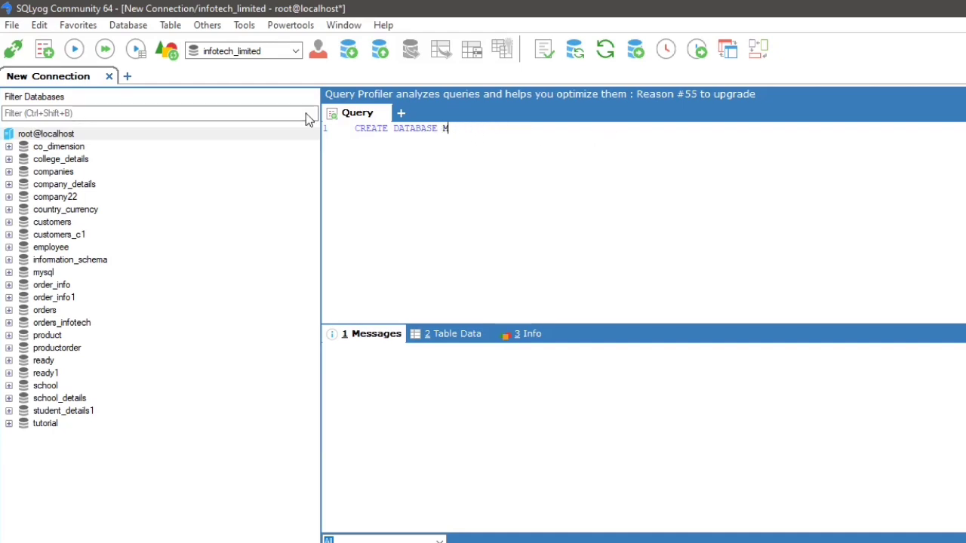
{"action": "type", "text": "ODERN"}
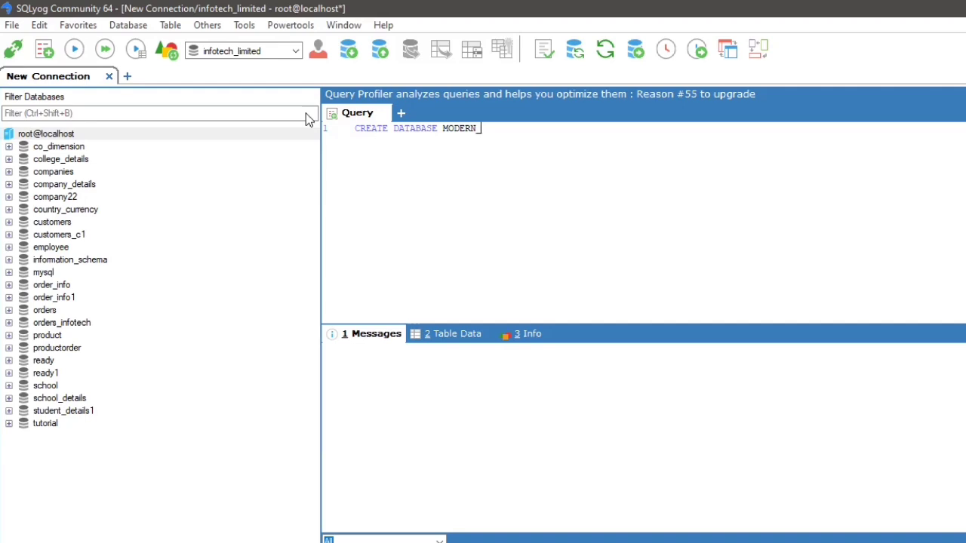
{"action": "type", "text": "_HIGH_SCHOOL;"}
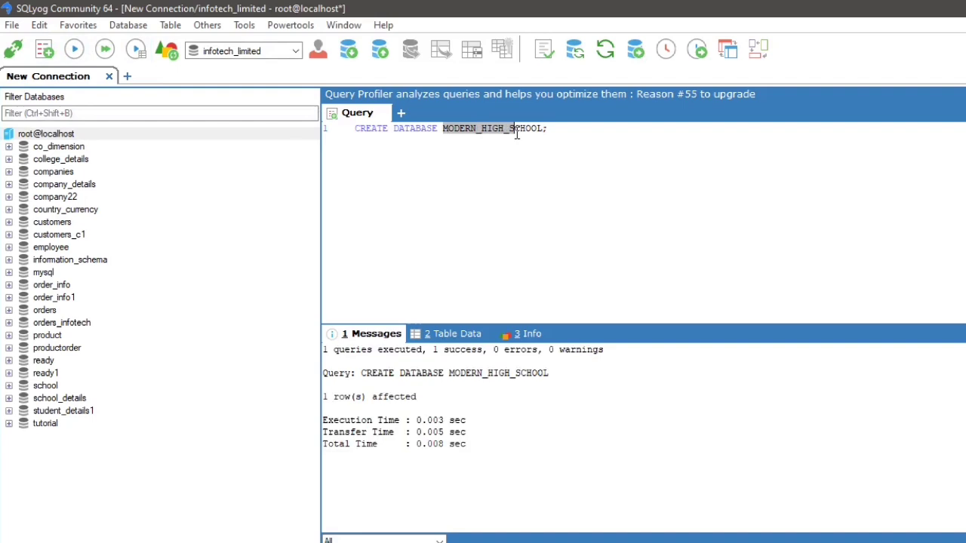
Run USE MODERN_HIGH_SCHOOL; and begin a comment below it.
{"action": "type", "text": "USE"}
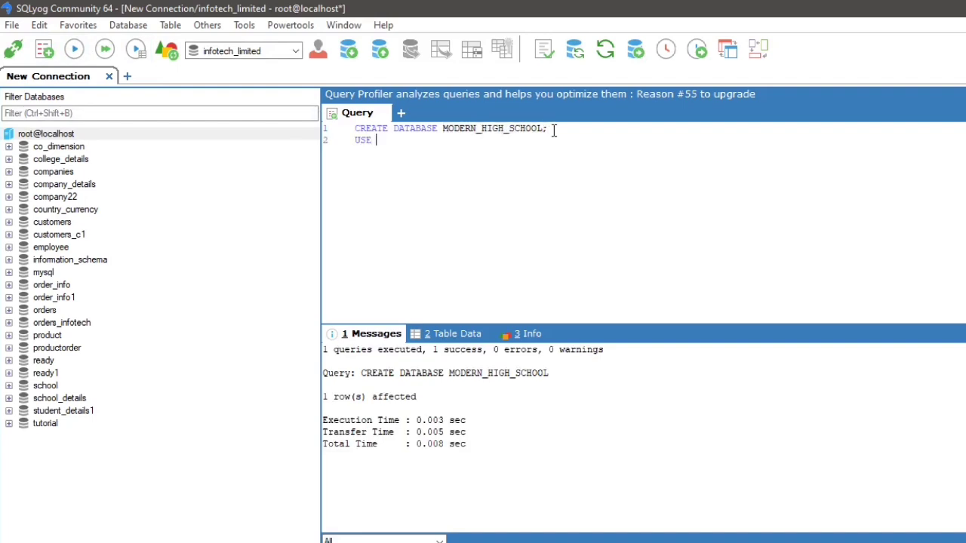
{"action": "left_click", "coordinate": [74, 48]}
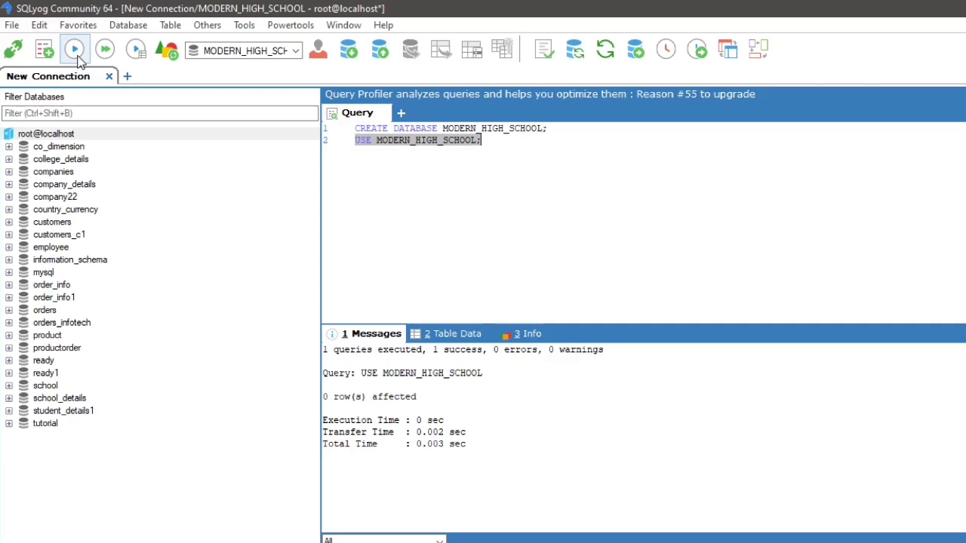
{"action": "left_click", "coordinate": [504, 140]}
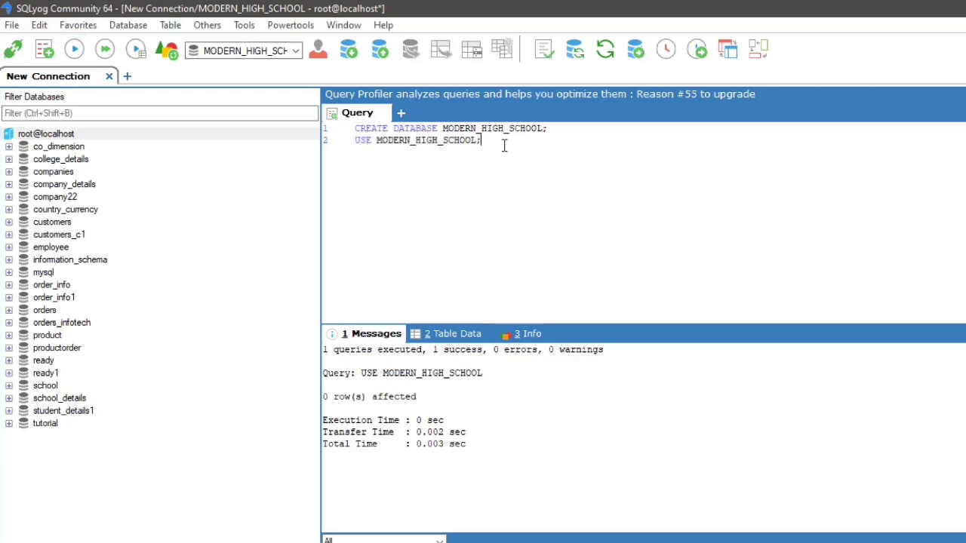
{"action": "type", "text": "/* CREA*/"}
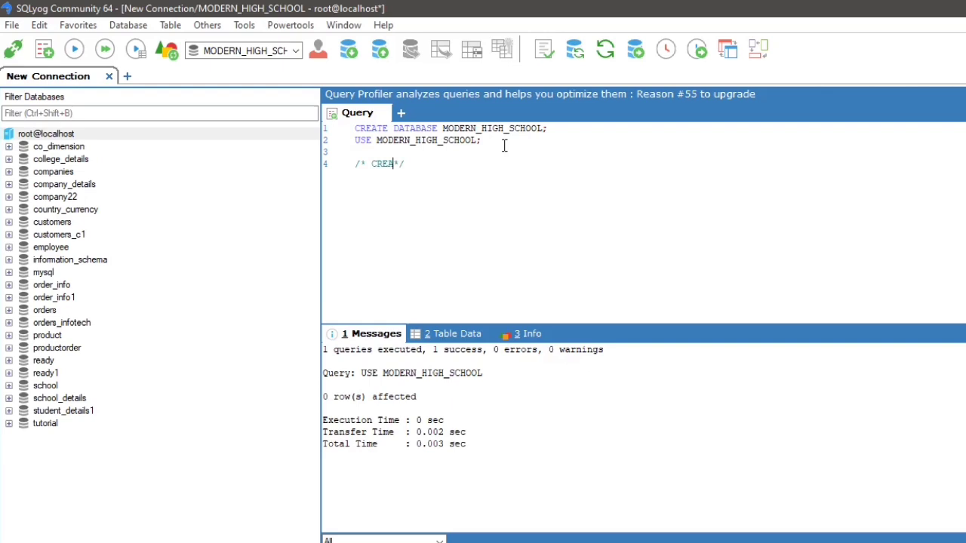
Comment the first table and begin CREATE TABLE student with std_id INTEGER primary key and std_name VARCHAR.
{"action": "type", "text": "TION OF FIRST TABLE WITH B"}
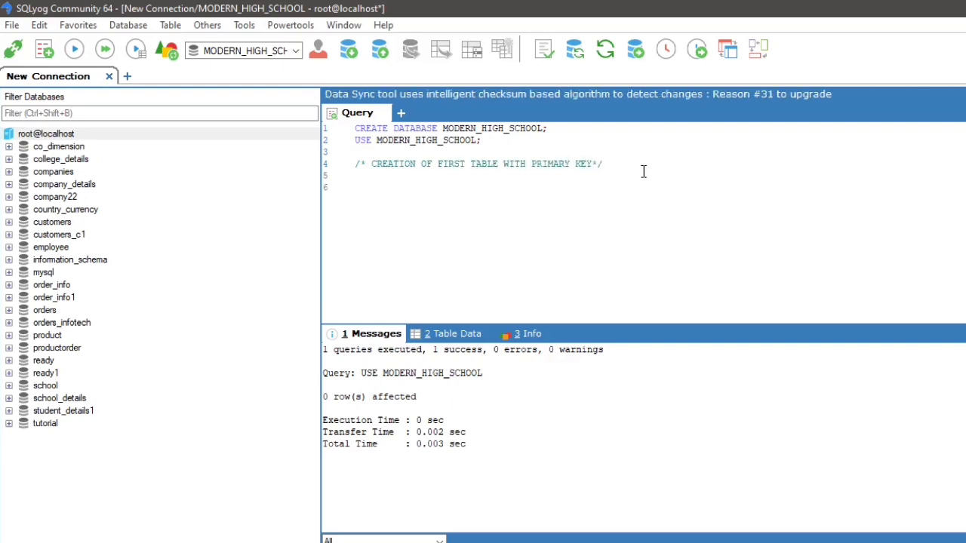
{"action": "type", "text": "CREATE TABLE st"}
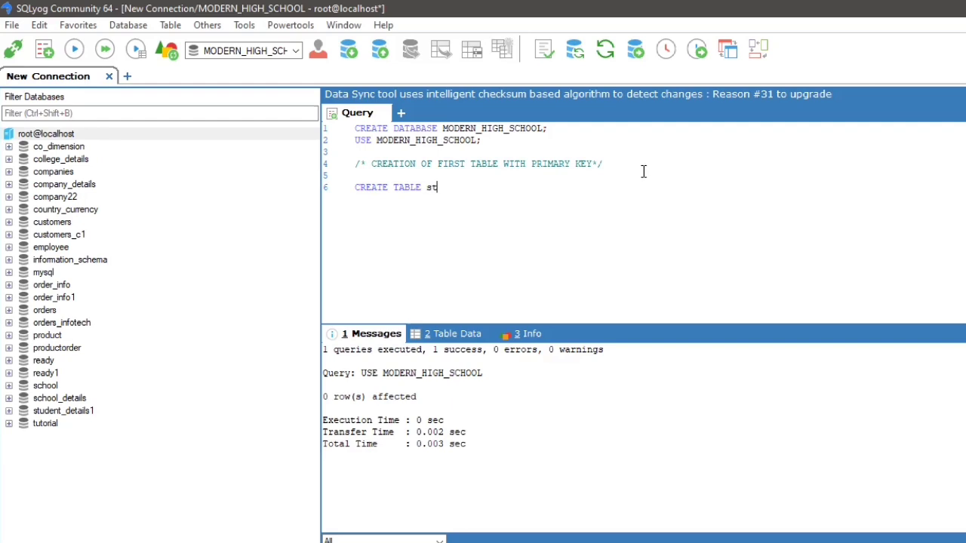
{"action": "type", "text": "udent("}
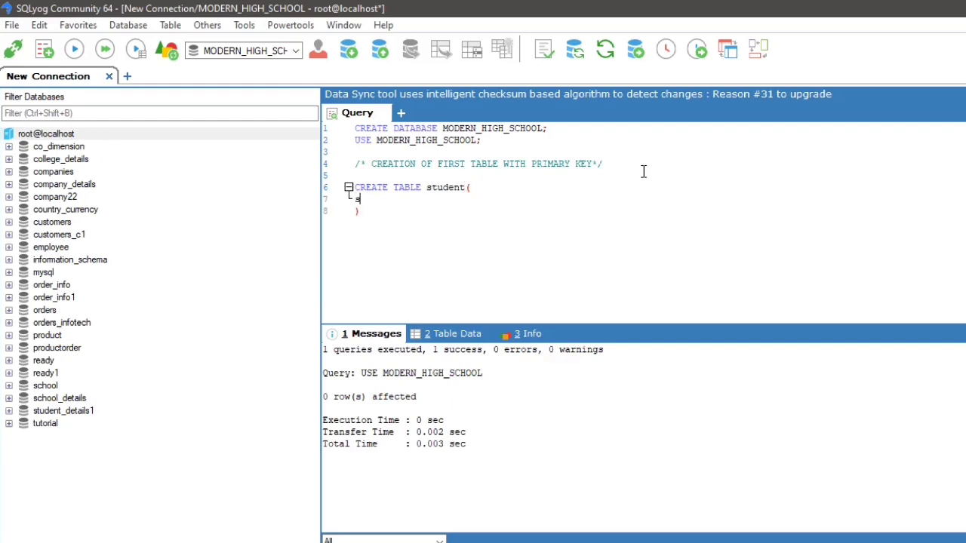
{"action": "type", "text": "td_id INTEGER ,"}
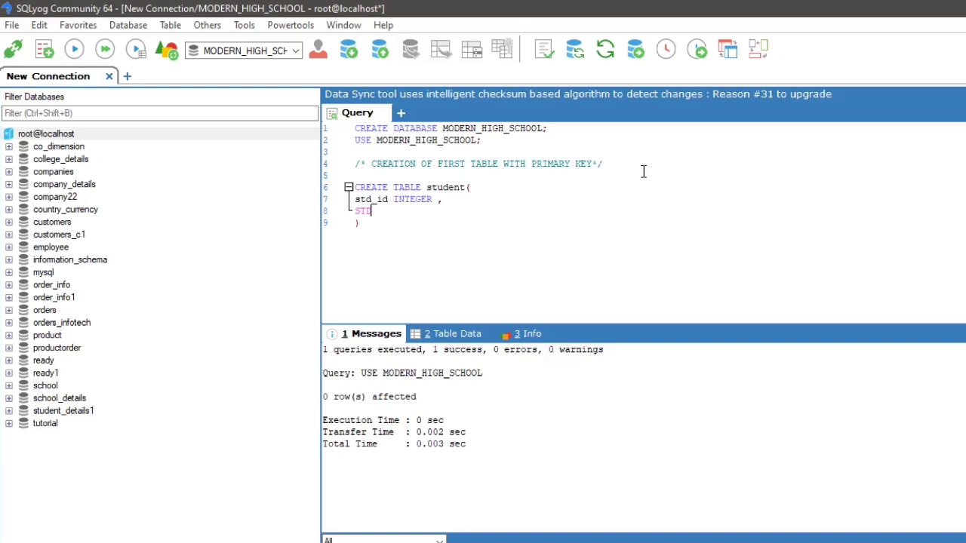
{"action": "type", "text": "std_name VARCHAR()"}
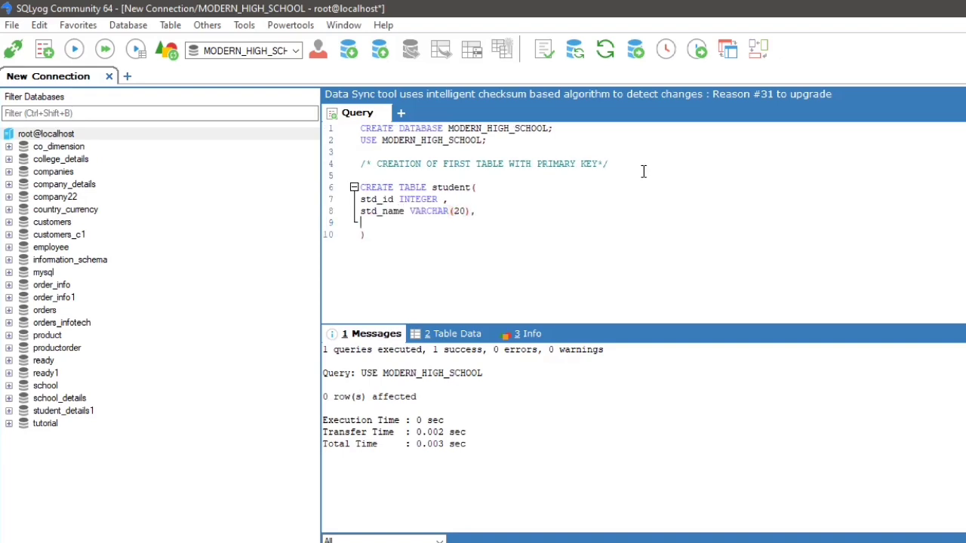
Add std_phn, state, country and std_age columns, then start an INSERT INTO student VALUES(); line.
{"action": "type", "text": "std_phn"}
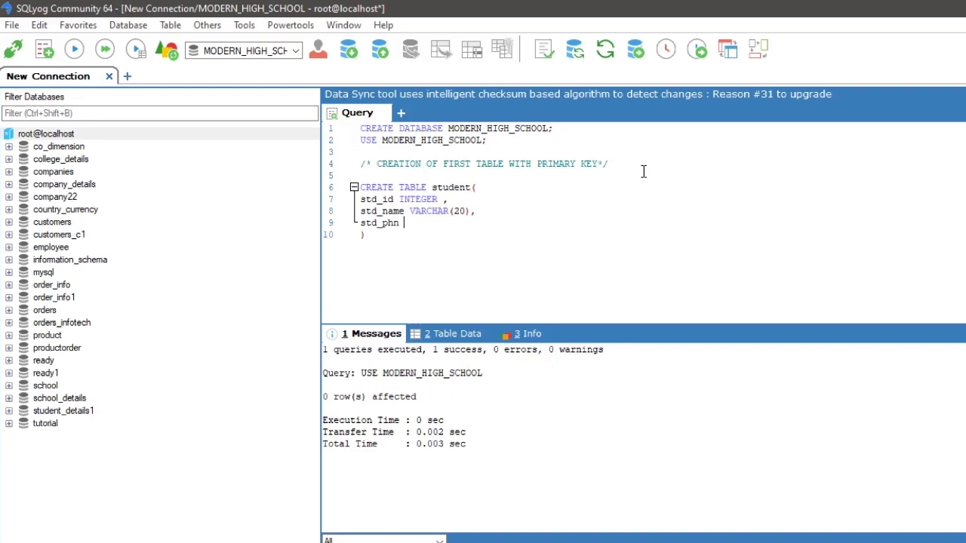
{"action": "type", "text": "INTEGER,"}
{"action": "type", "text": "std_co"}
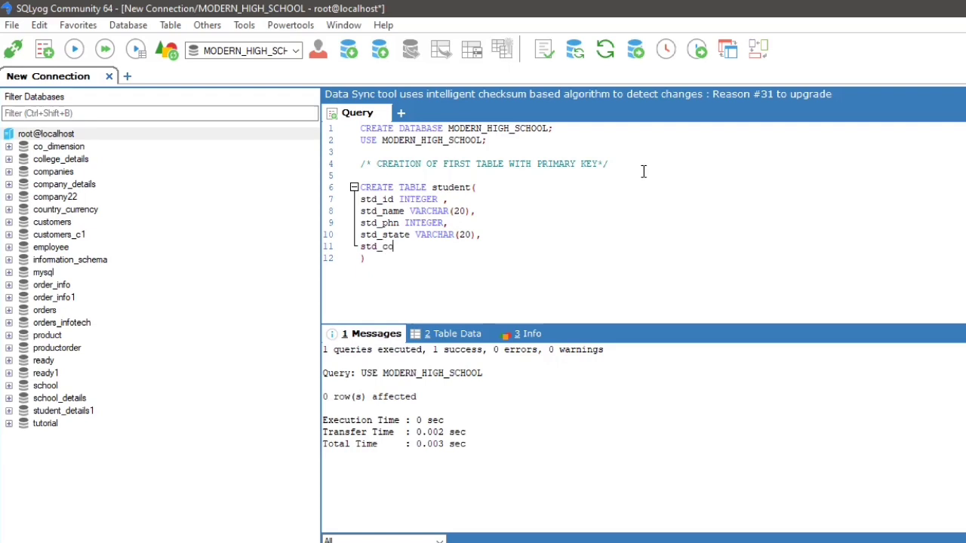
{"action": "type", "text": "untry VARCHAR(20),"}
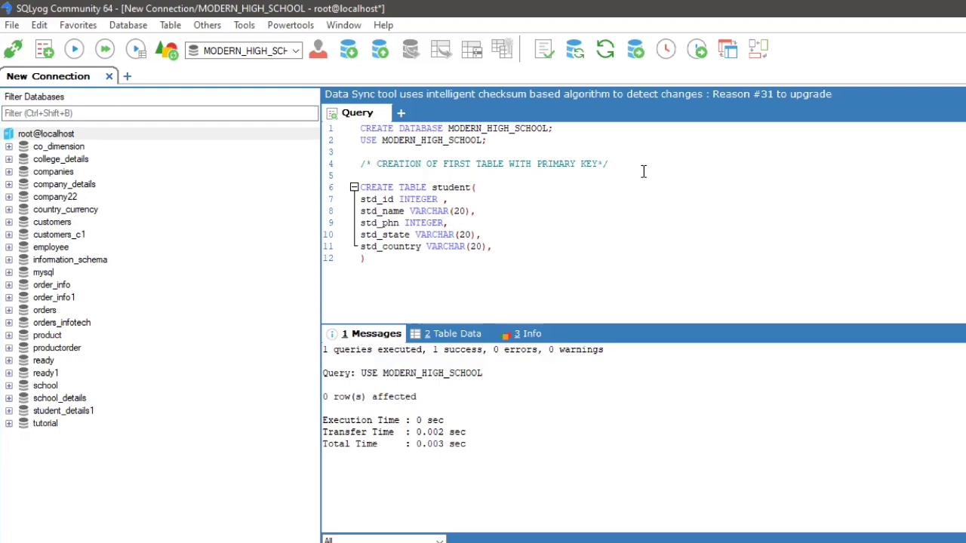
{"action": "type", "text": "std_age INTEGER"}
{"action": "type", "text": "PRIMARY KEY"}
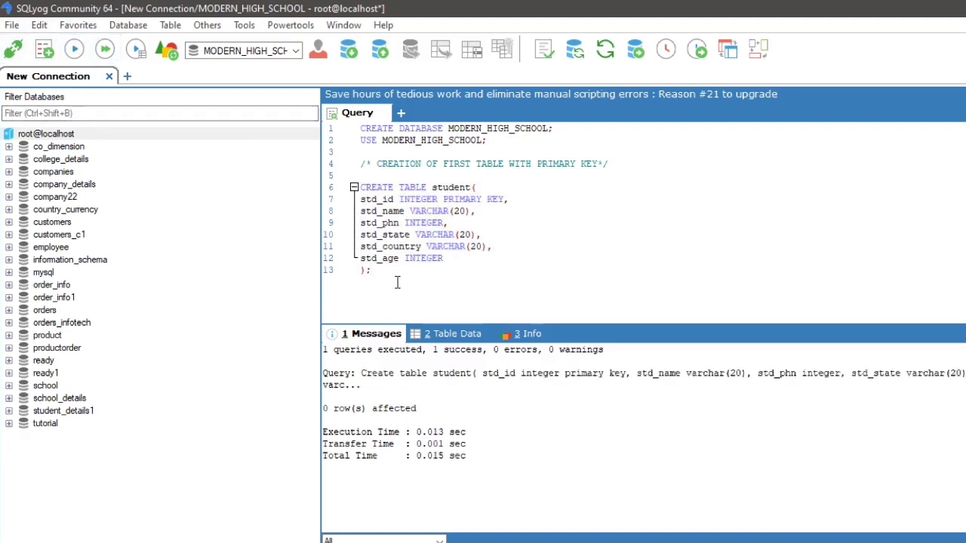
{"action": "type", "text": "INSERT INTO student"}
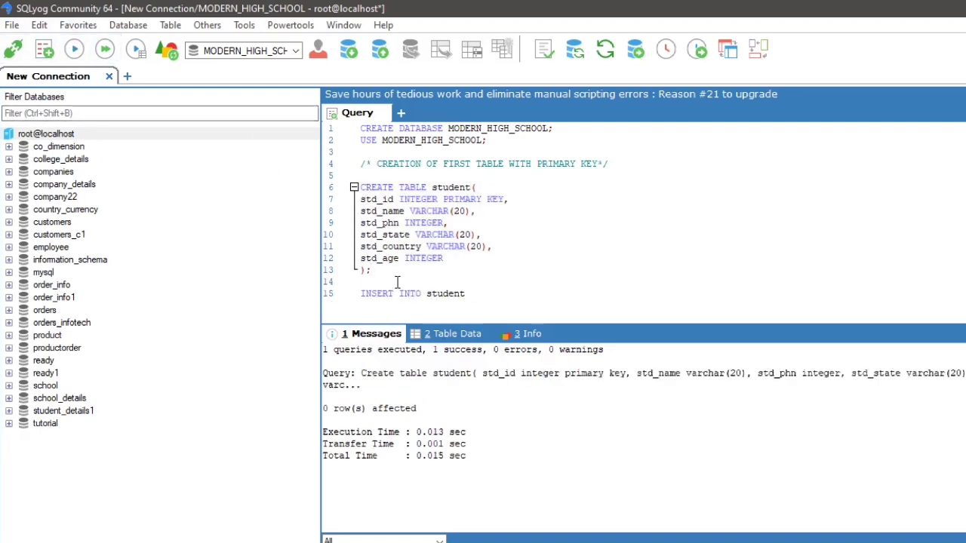
{"action": "type", "text": "VALUES();"}
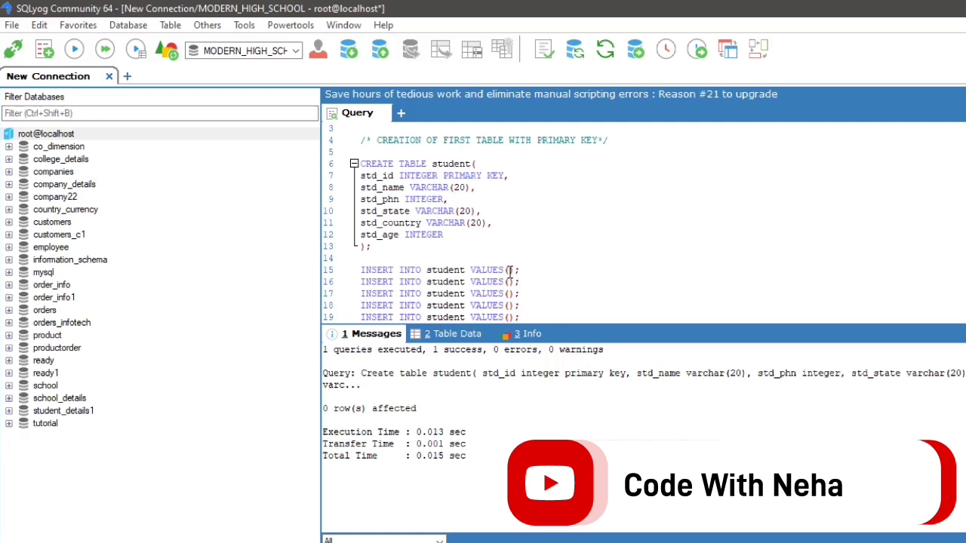
{"action": "type", "text": "1,'b',"}
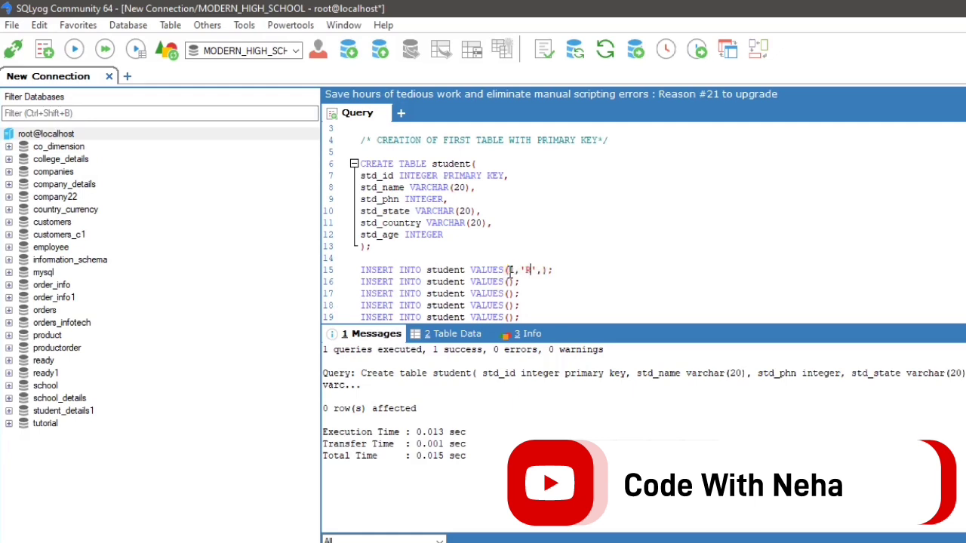
{"action": "type", "text": "am"}
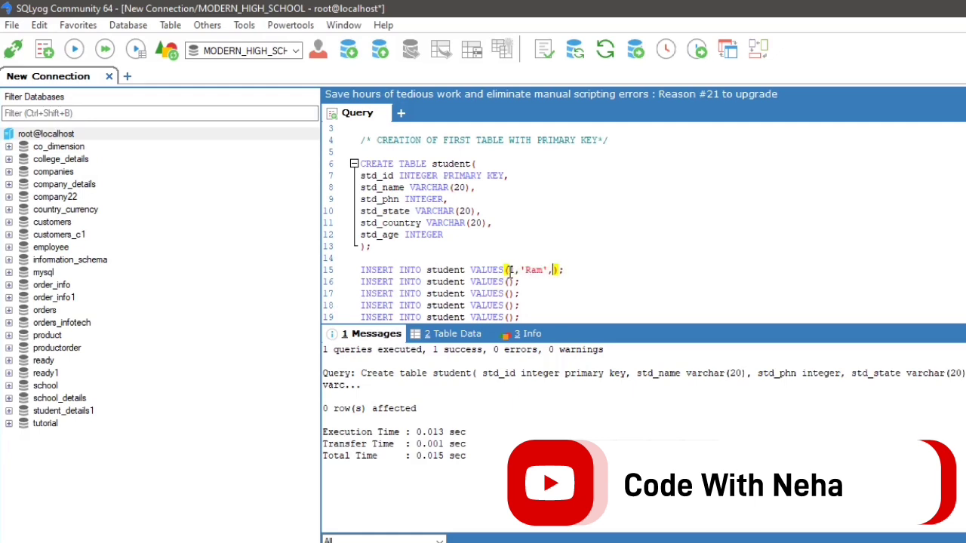
{"action": "type", "text": "98652"}
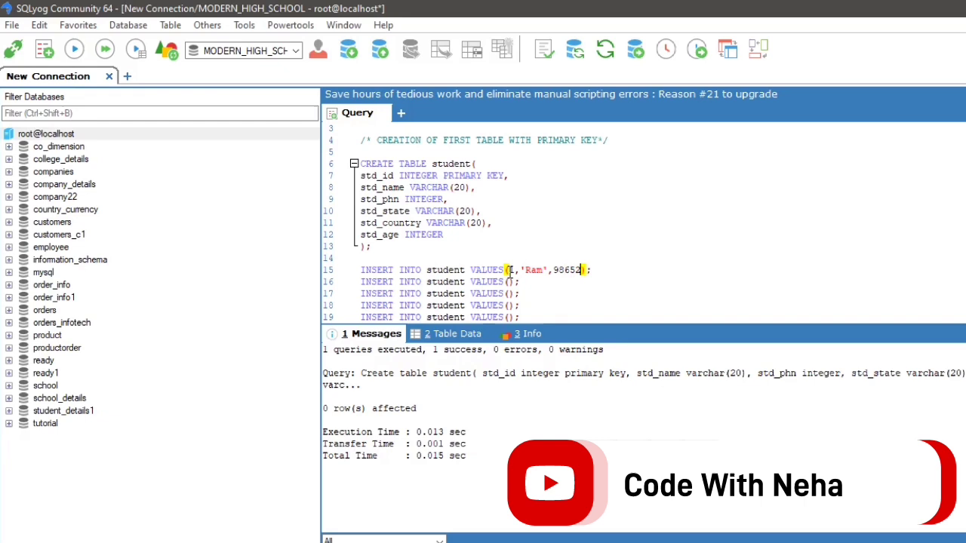
{"action": "type", "text": "278251,'"}
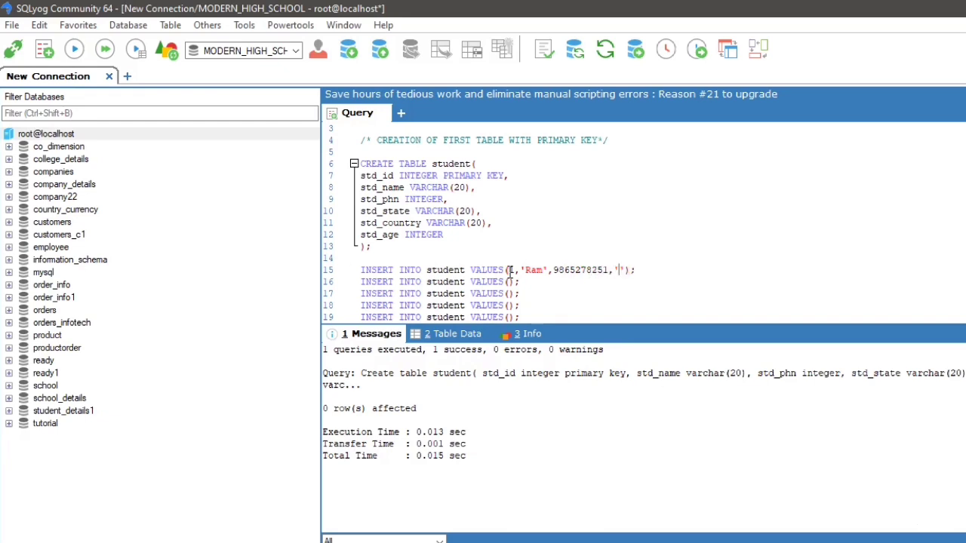
{"action": "type", "text": "'Haryana','India',15"}
{"action": "left_click", "coordinate": [444, 281]}
{"action": "type", "text": "2,'Shyam',"}
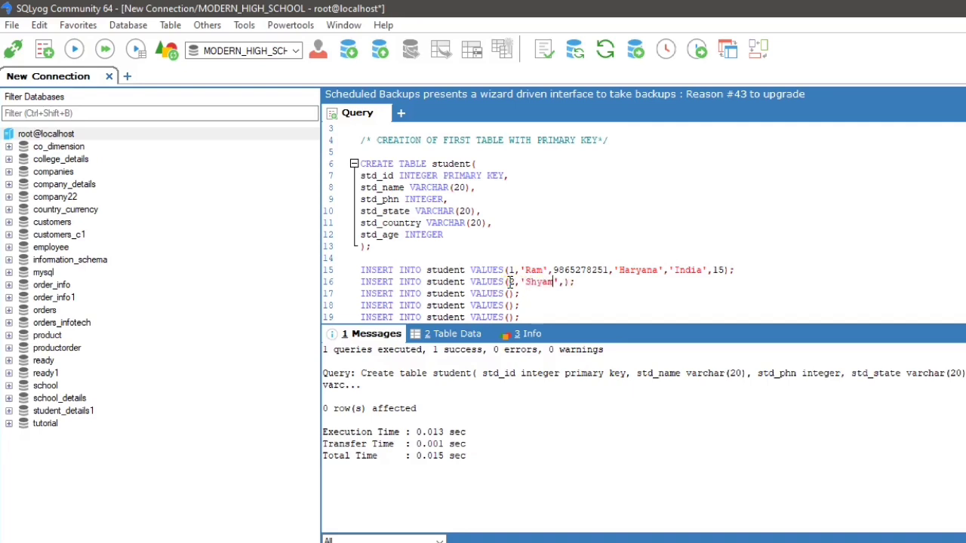
Fill inserts for Shyam (Himachal Pradesh, India, 16), Priya and Riya with India and ages.
{"action": "type", "text": "824781236,'"}
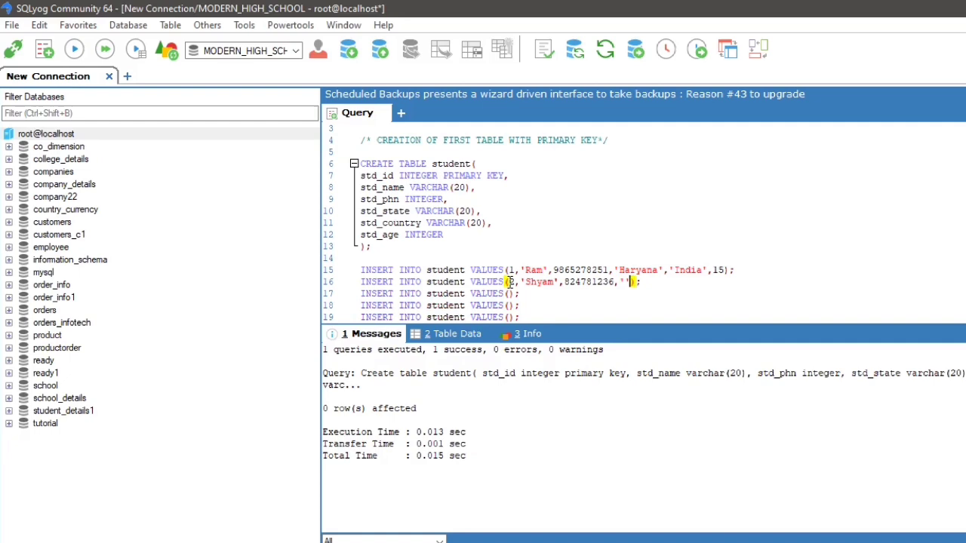
{"action": "type", "text": "B"}
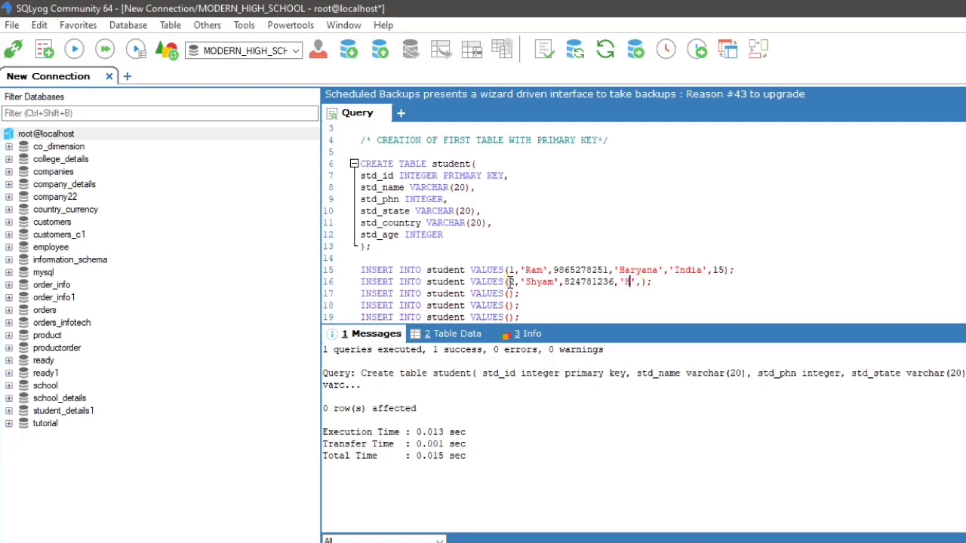
{"action": "type", "text": "imachal Pradesh',"}
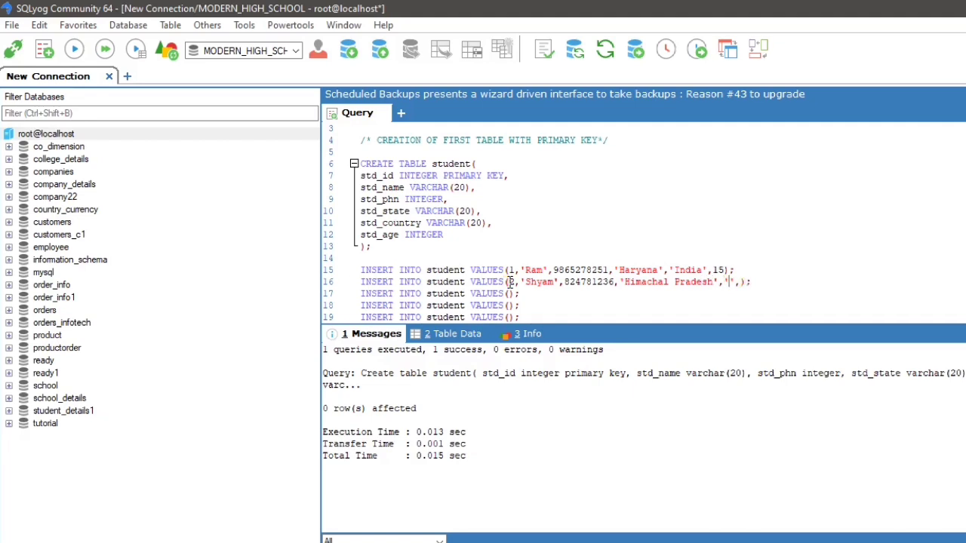
{"action": "type", "text": "India',16"}
{"action": "left_click", "coordinate": [531, 293]}
{"action": "type", "text": "3,'Priya',781234569,'Maharastra"}
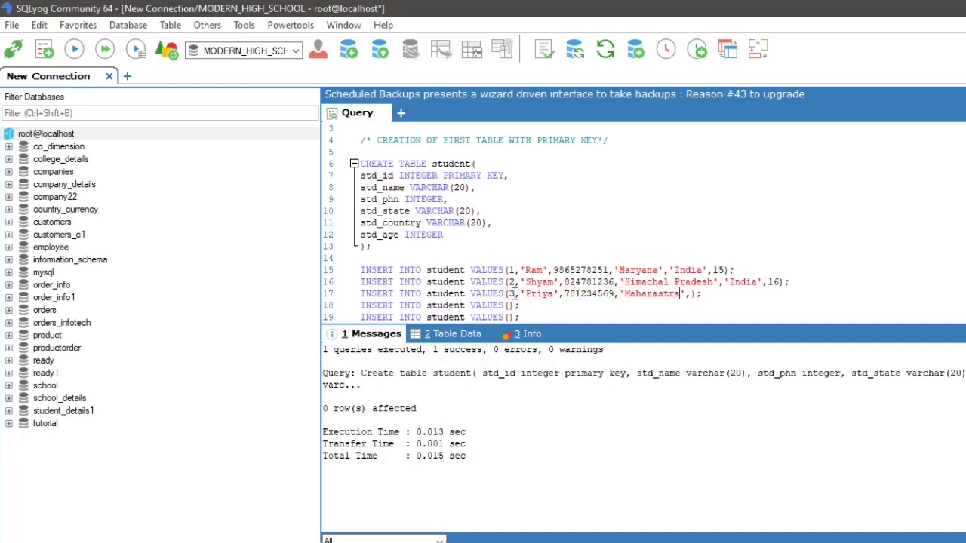
{"action": "type", "text": ",'India',17"}
{"action": "left_click", "coordinate": [439, 305]}
{"action": "type", "text": "4,'Riya"}
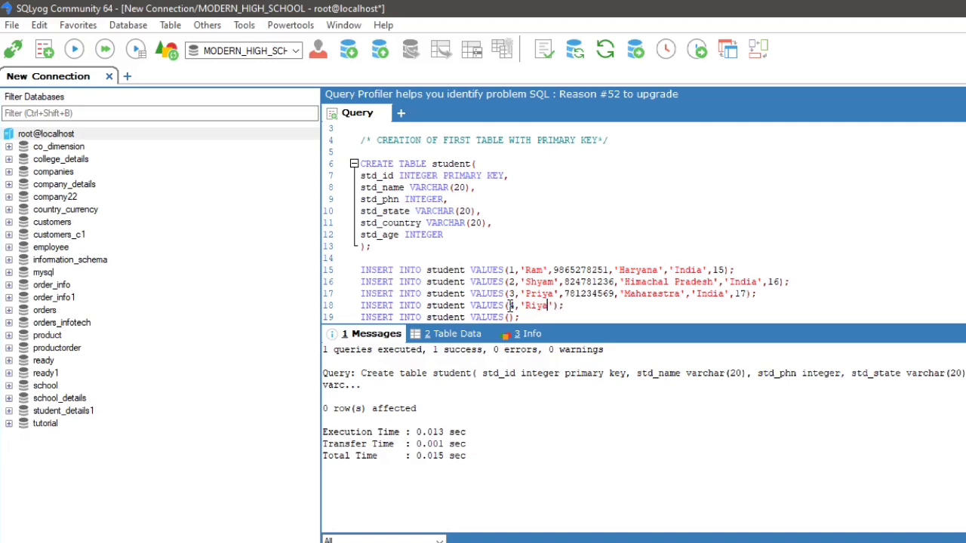
{"action": "type", "text": ",95"}
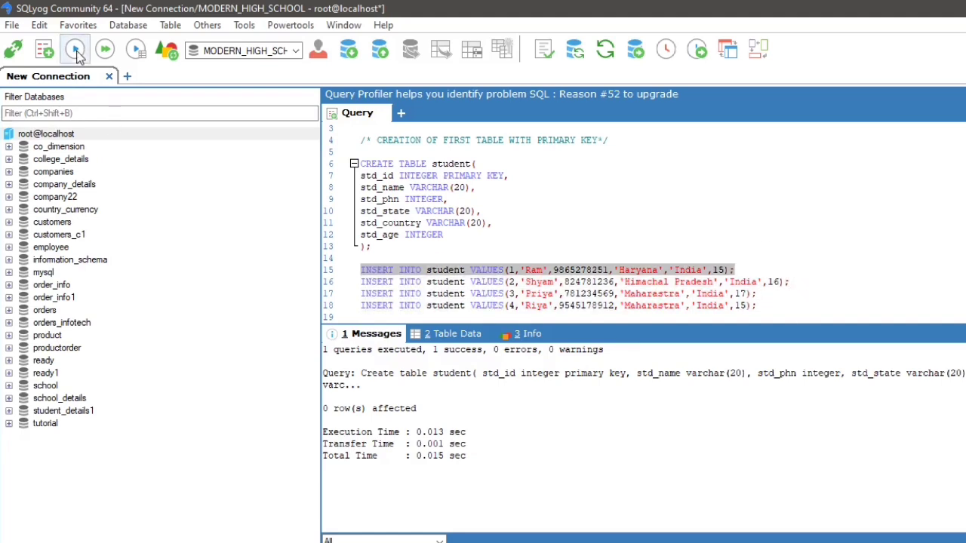
Execute all four student INSERT statements and begin a SELECT query.
{"action": "left_click", "coordinate": [74, 48]}
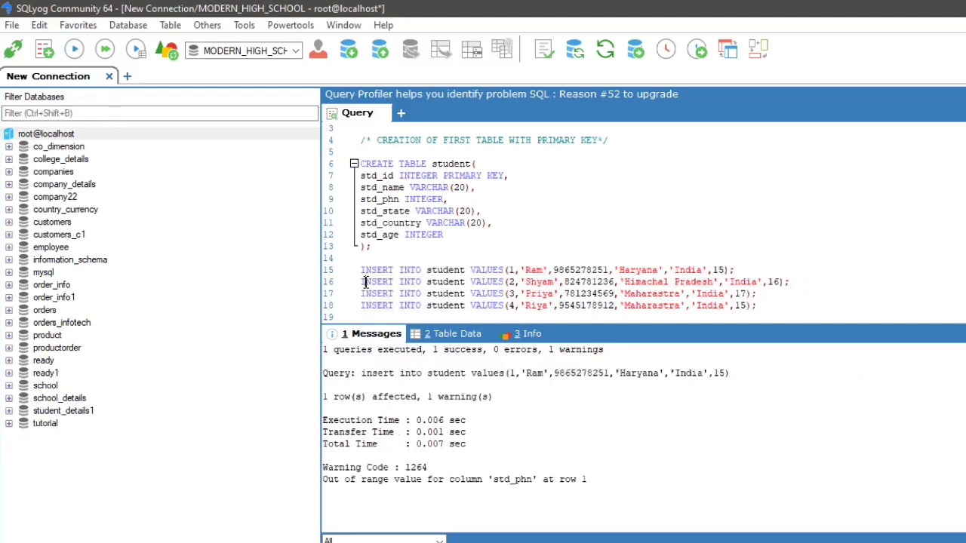
{"action": "left_click", "coordinate": [72, 48]}
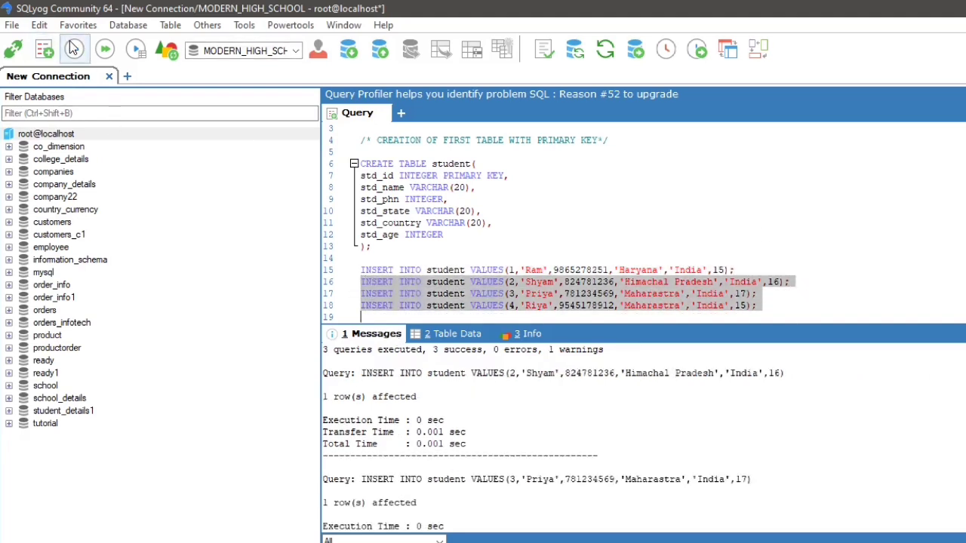
{"action": "type", "text": "sele"}
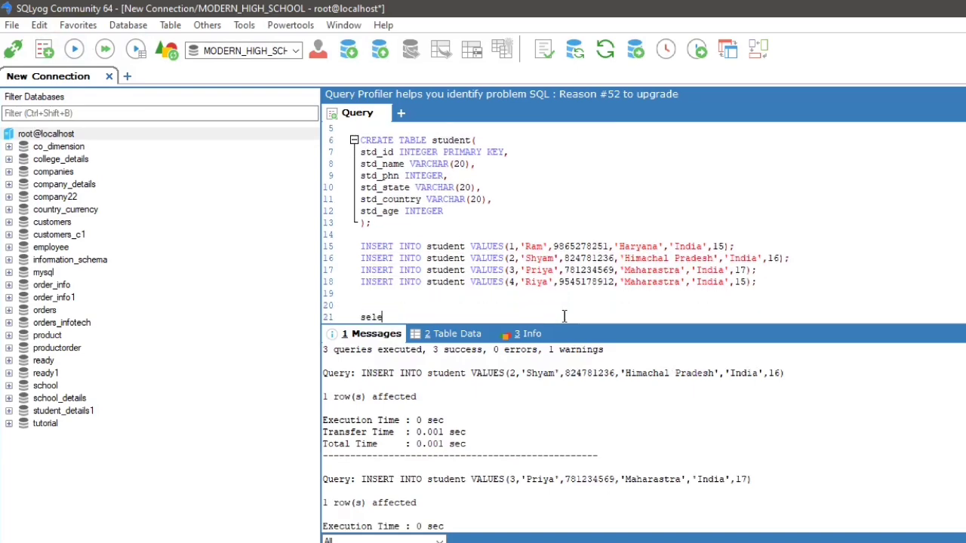
Run SELECT * FROM student; and write the comment about linking two tables with a foreign key.
{"action": "type", "text": "ct * from student;"}
{"action": "type", "text": "/* CREATING 2ND TABLE AN*/"}
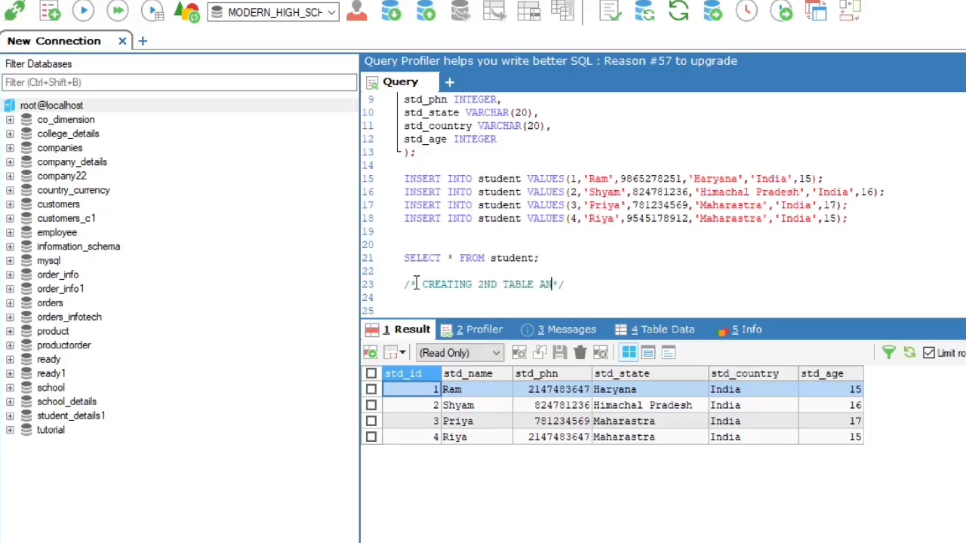
{"action": "type", "text": "AND LINKING TWO TABLES WITH FOREIGN KEY"}
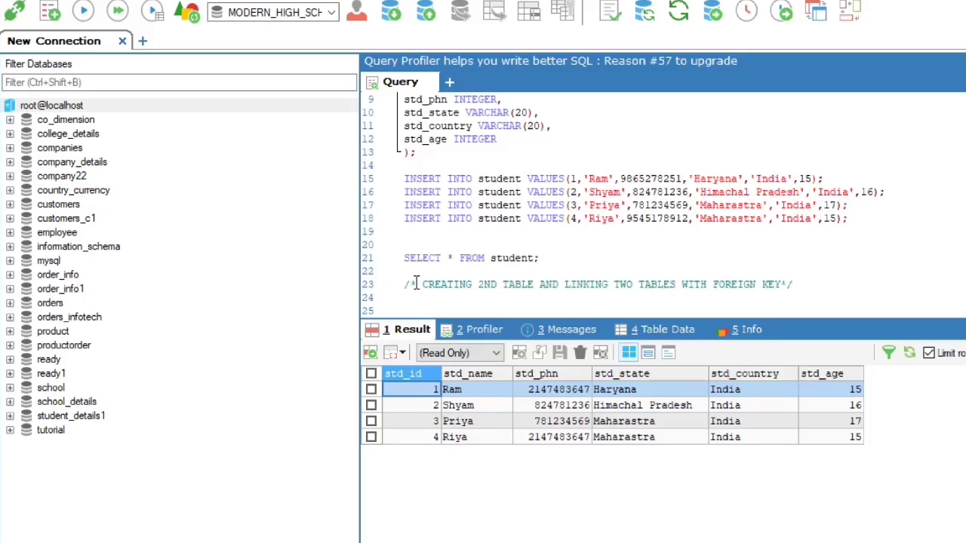
Write CREATE TABLE STUDENT_COURSE with std_id INTEGER, course_id and course_name VARCHAR columns.
{"action": "type", "text": "CREATE"}
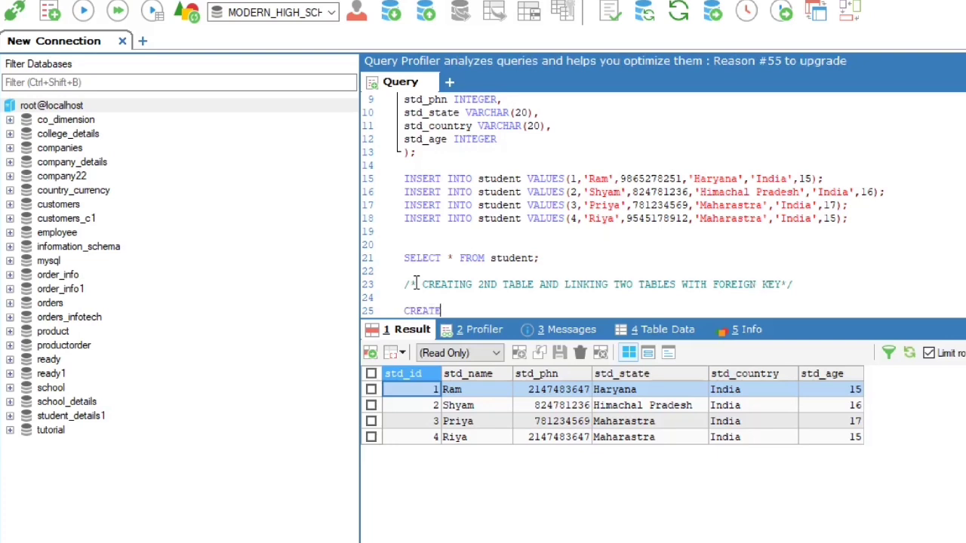
{"action": "type", "text": "TABLE STUDENT"}
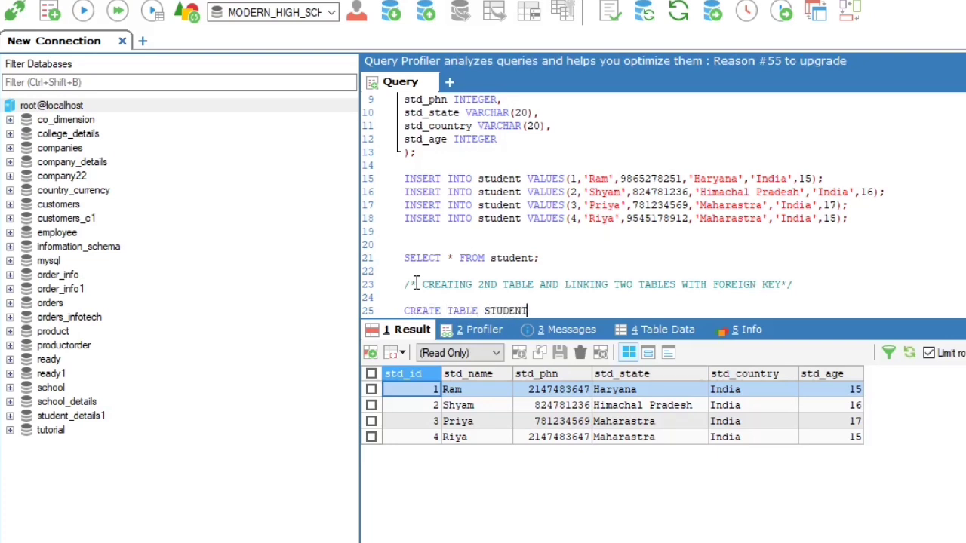
{"action": "type", "text": "_COURSE"}
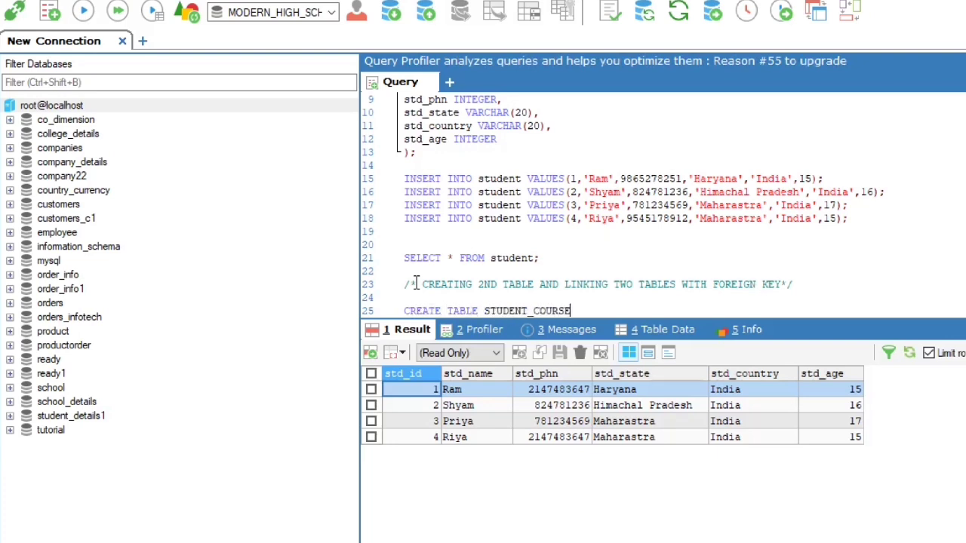
{"action": "type", "text": "("}
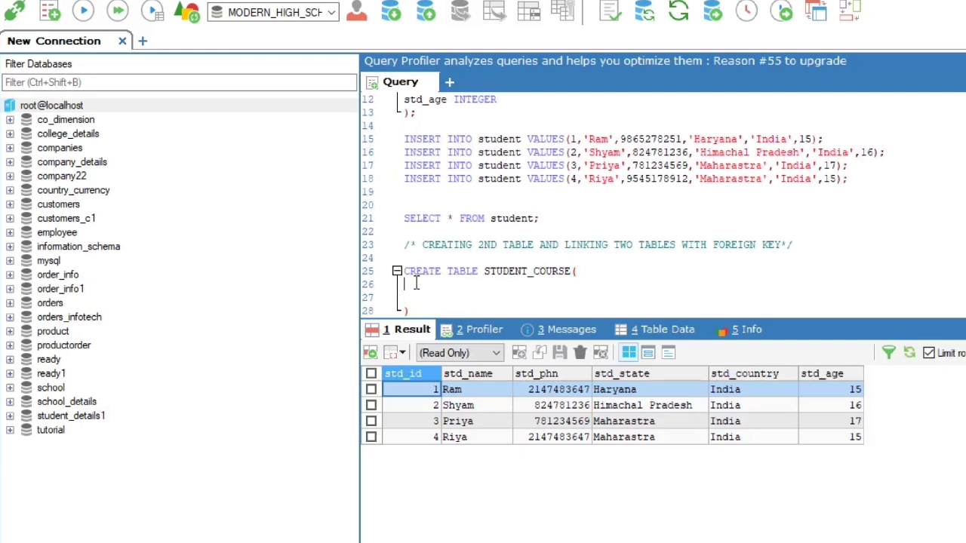
{"action": "type", "text": "std_id"}
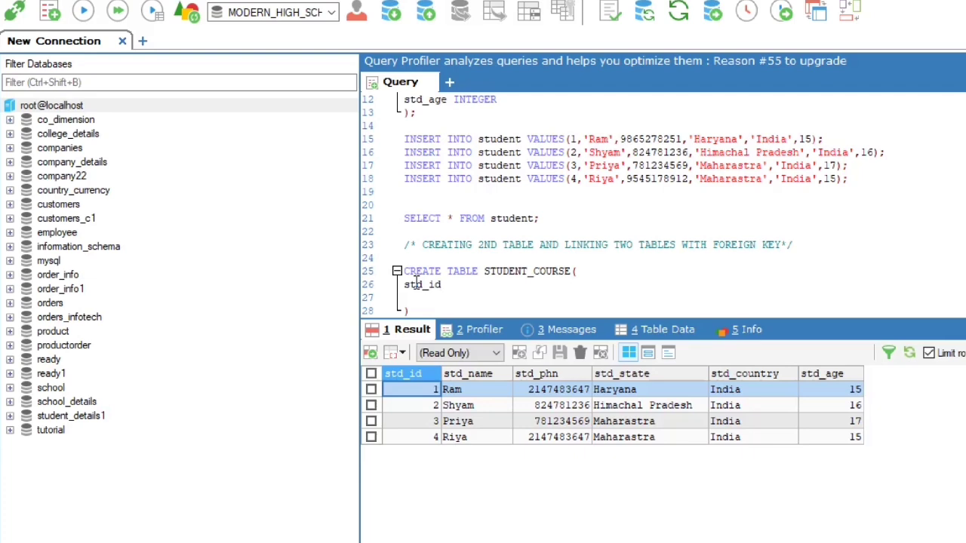
{"action": "scroll", "scroll_direction": "up", "scroll_amount": 3}
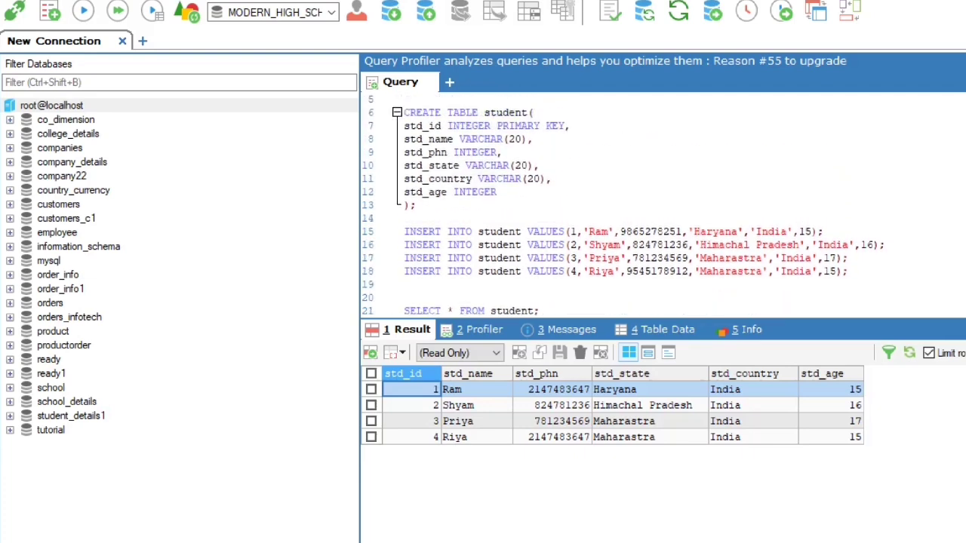
{"action": "scroll", "scroll_direction": "down", "scroll_amount": 3}
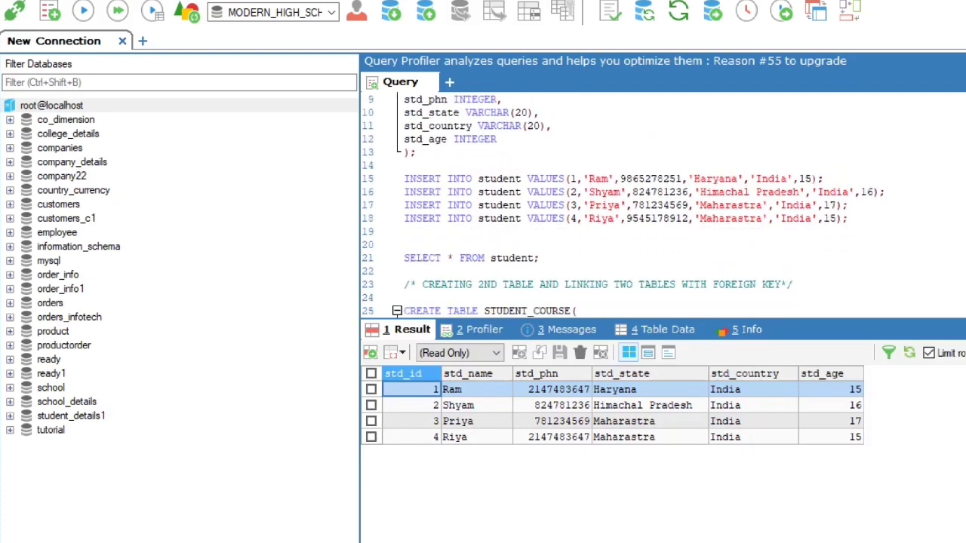
{"action": "scroll", "scroll_direction": "down", "scroll_amount": 3}
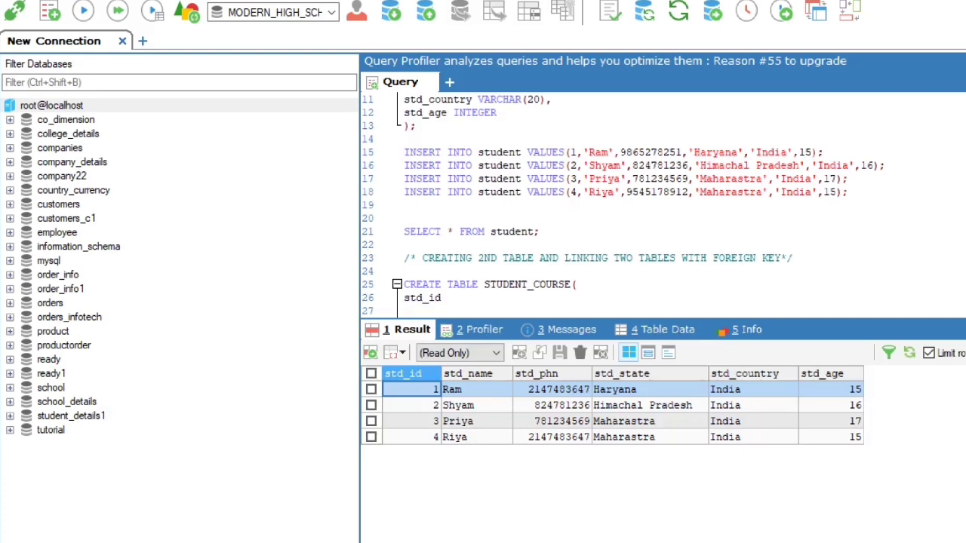
{"action": "type", "text": "INTEGER"}
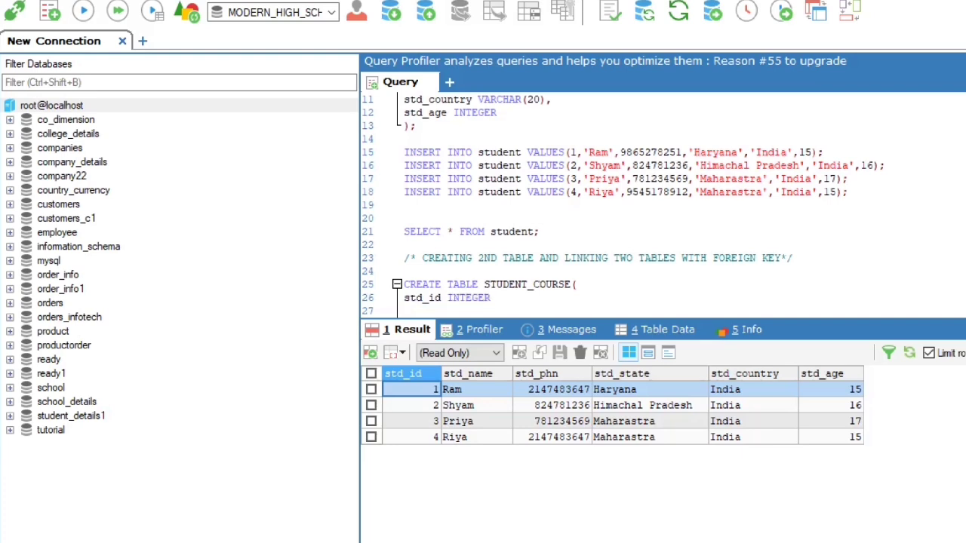
{"action": "type", "text": ","}
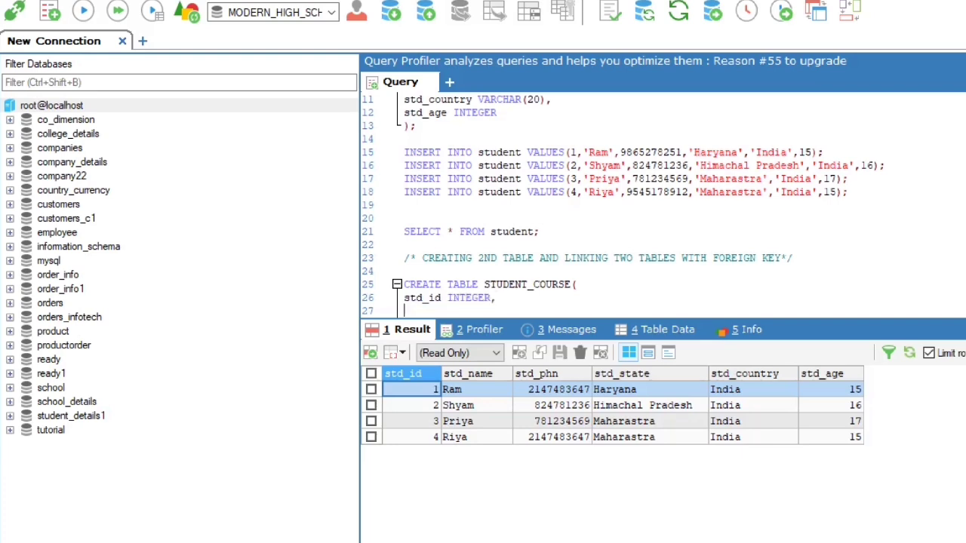
{"action": "type", "text": "course_id varc"}
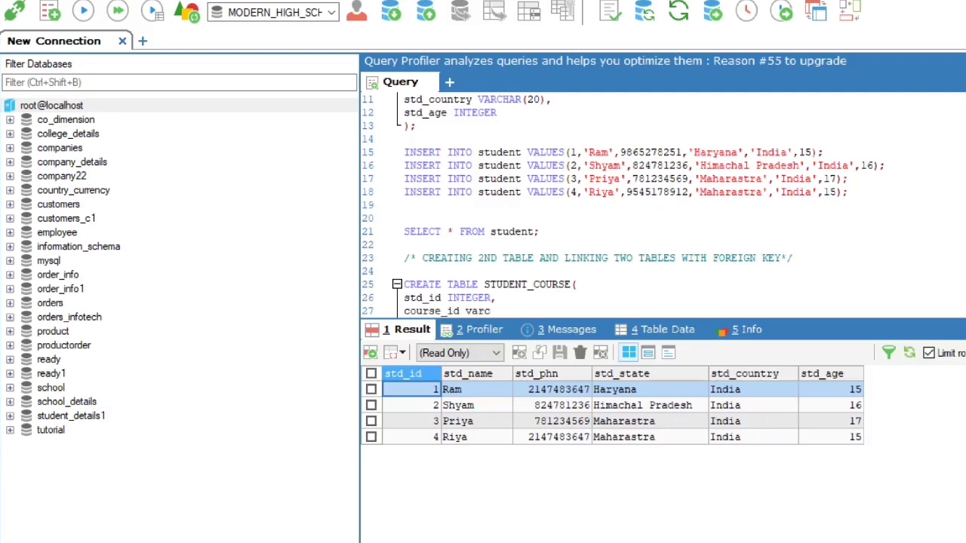
{"action": "scroll", "scroll_direction": "down", "scroll_amount": 3}
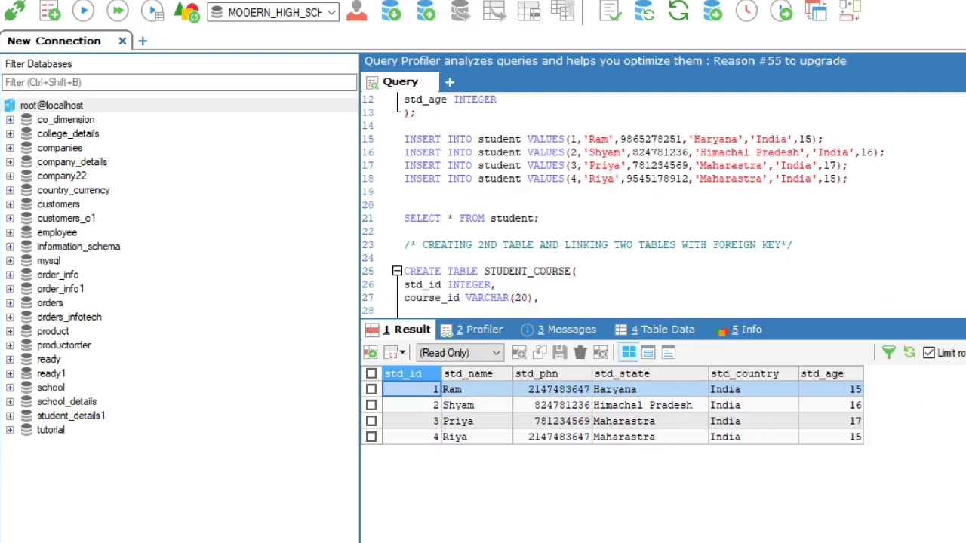
{"action": "type", "text": "course_name VARCHAR(20"}
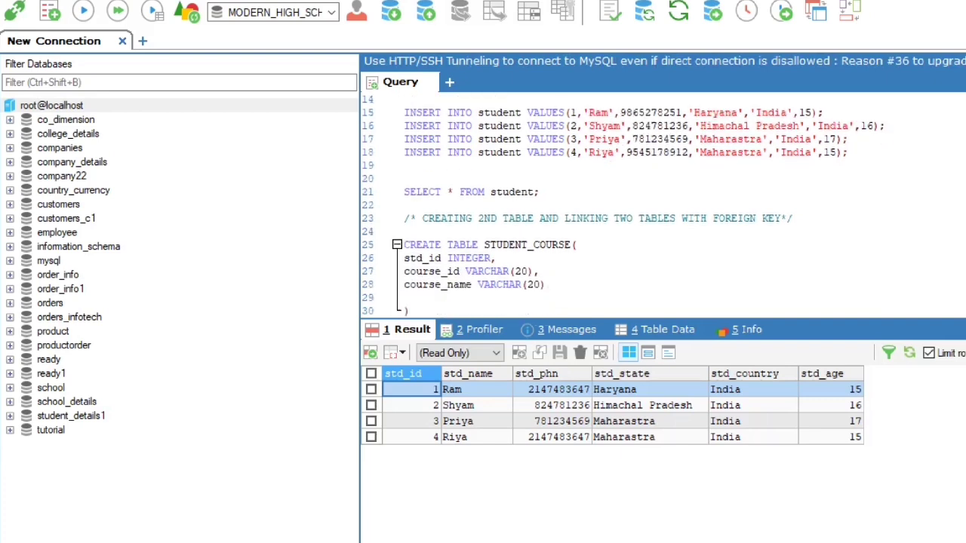
{"action": "type", "text": ";"}
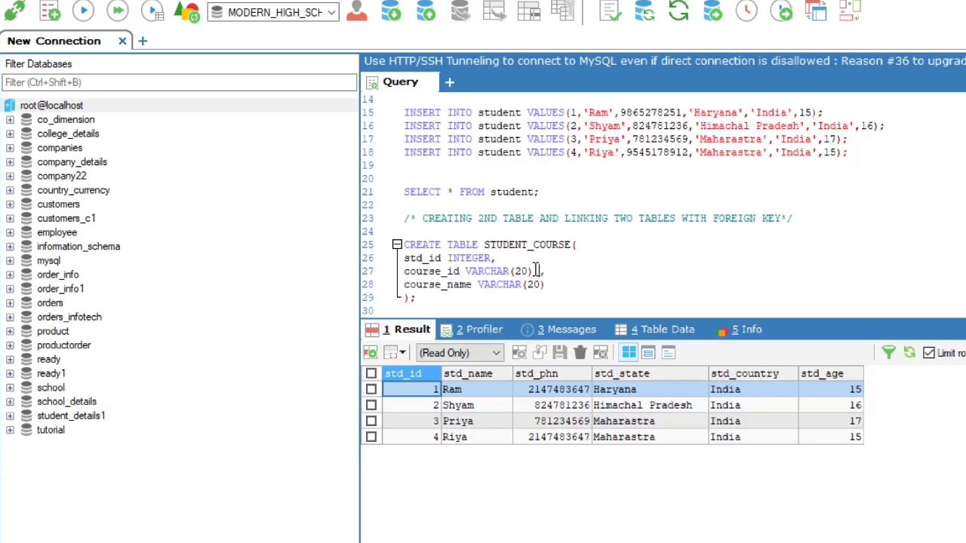
Make course_id PRIMARY KEY and add FOREIGN KEY(std_id) REFERENCES student(std_id).
{"action": "type", "text": "PRIMARY KEY"}
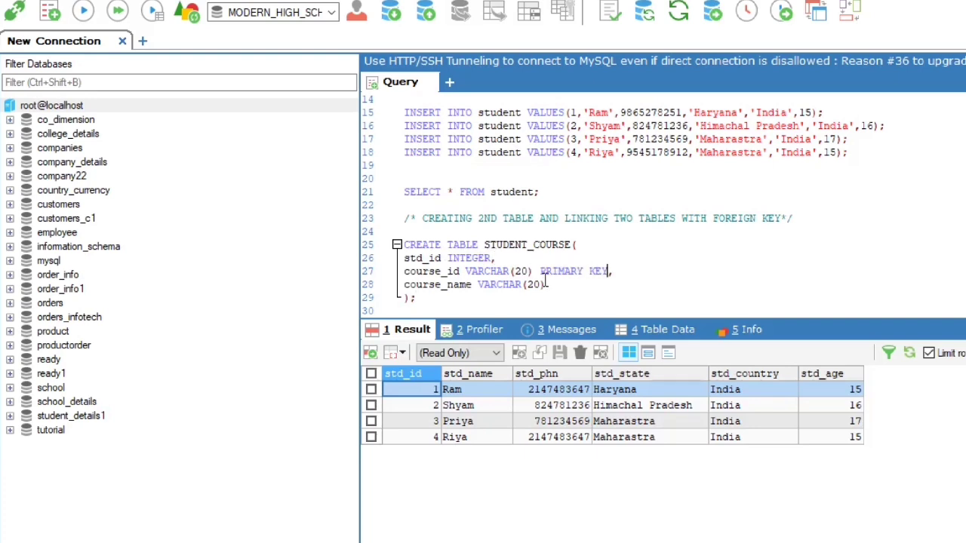
{"action": "type", "text": "fore"}
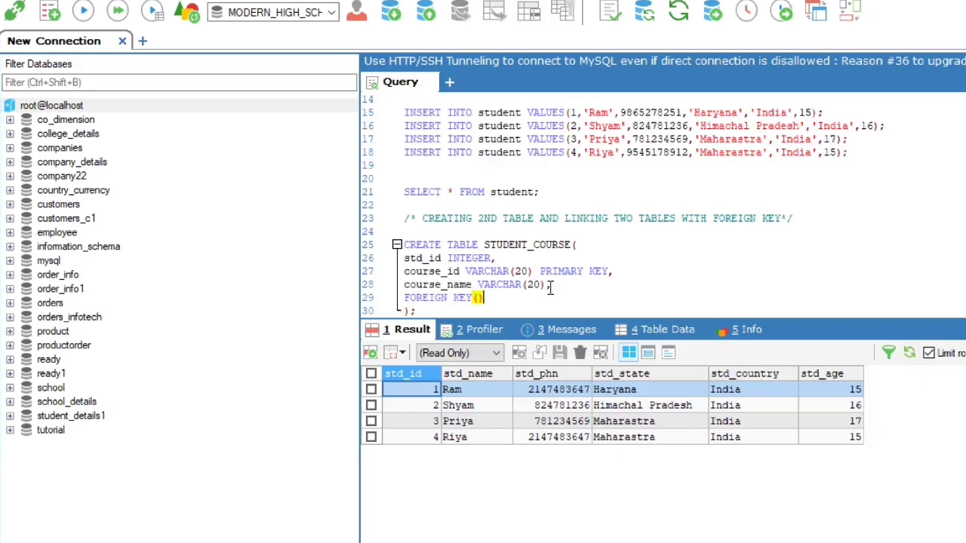
{"action": "type", "text": "std_id"}
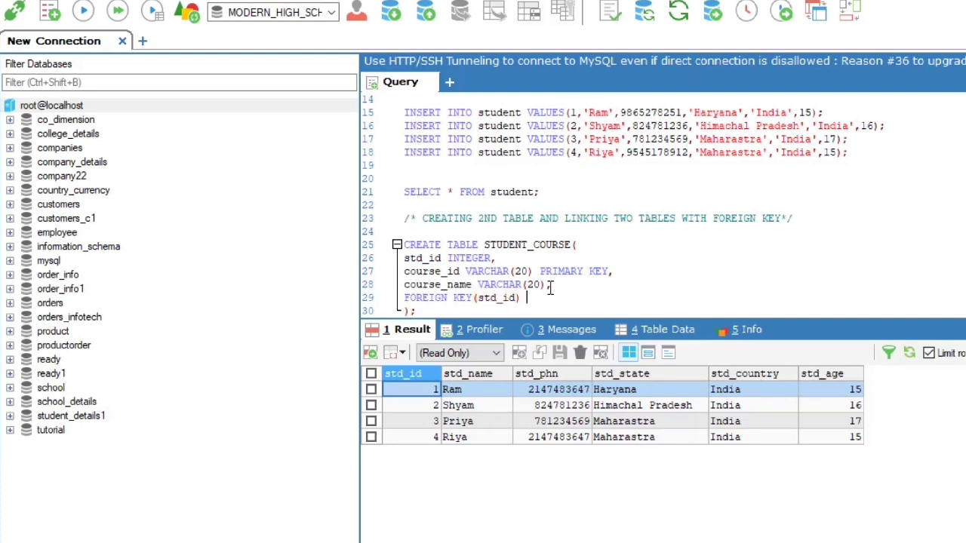
{"action": "type", "text": "REFERENCES"}
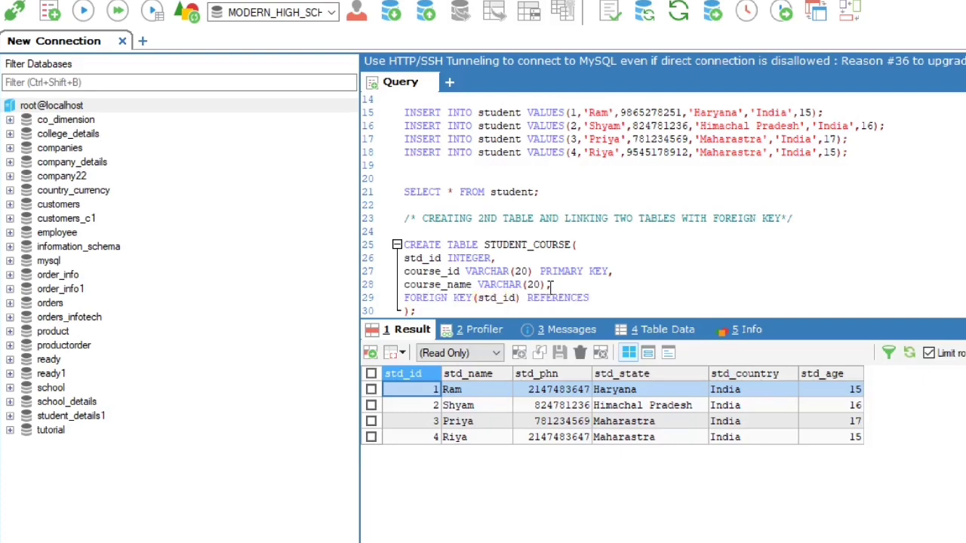
{"action": "type", "text": "student(STD)"}
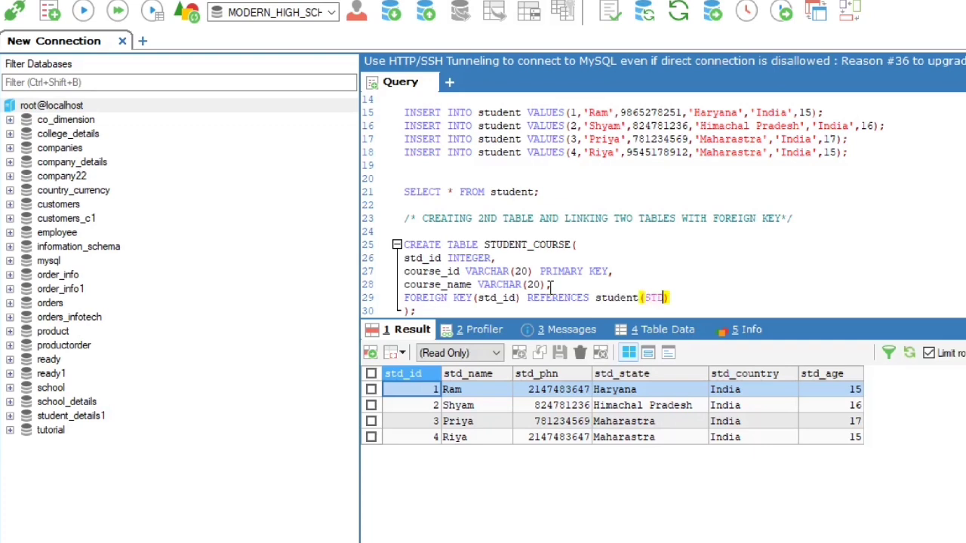
{"action": "type", "text": "std_id"}
{"action": "type", "text": "INSERT INTO STUDENT_COURSE VALUES()"}
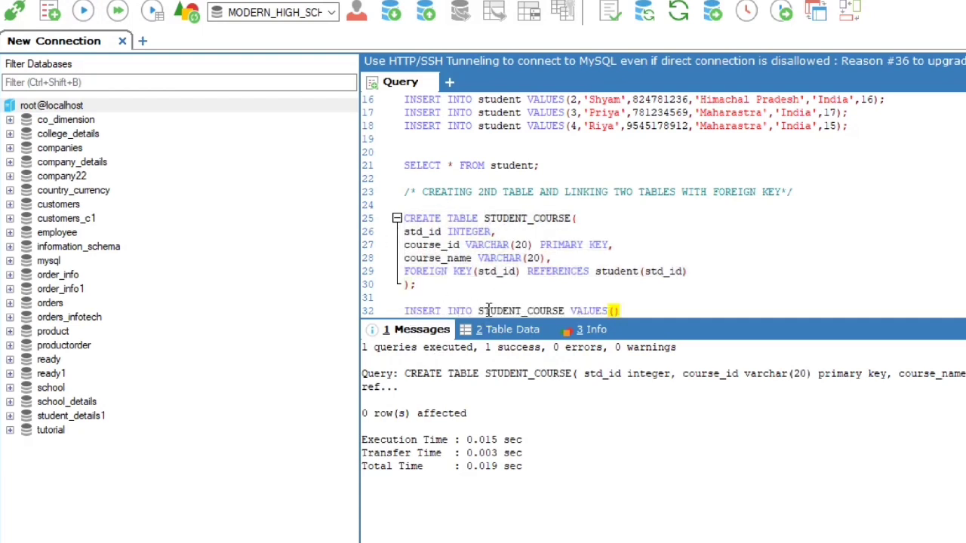
Write the STUDENT_COURSE inserts (DBMS, C2 Computer Networks) and execute them.
{"action": "left_click", "coordinate": [614, 311]}
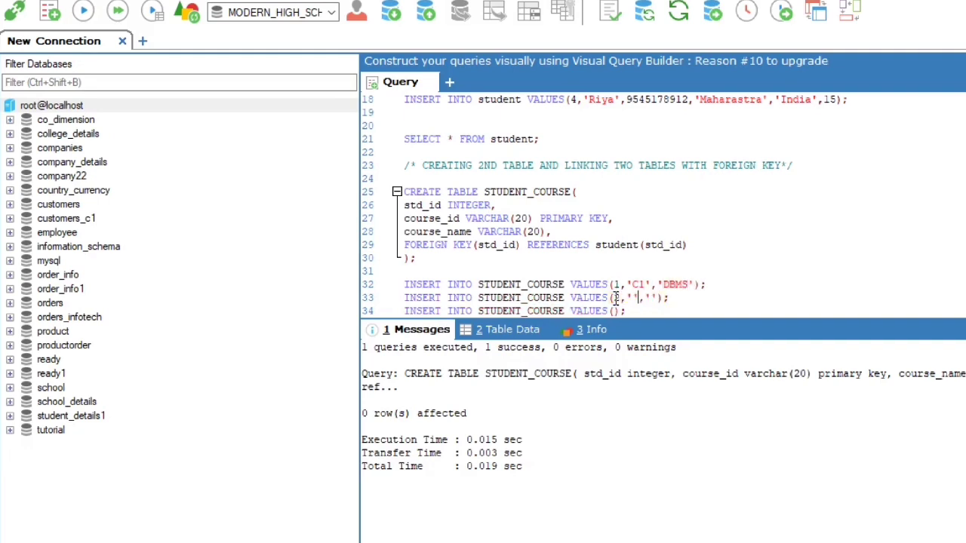
{"action": "type", "text": "C2','Computer Networks"}
{"action": "left_click", "coordinate": [596, 311]}
{"action": "type", "text": "3,'C3','Computer Networks'"}
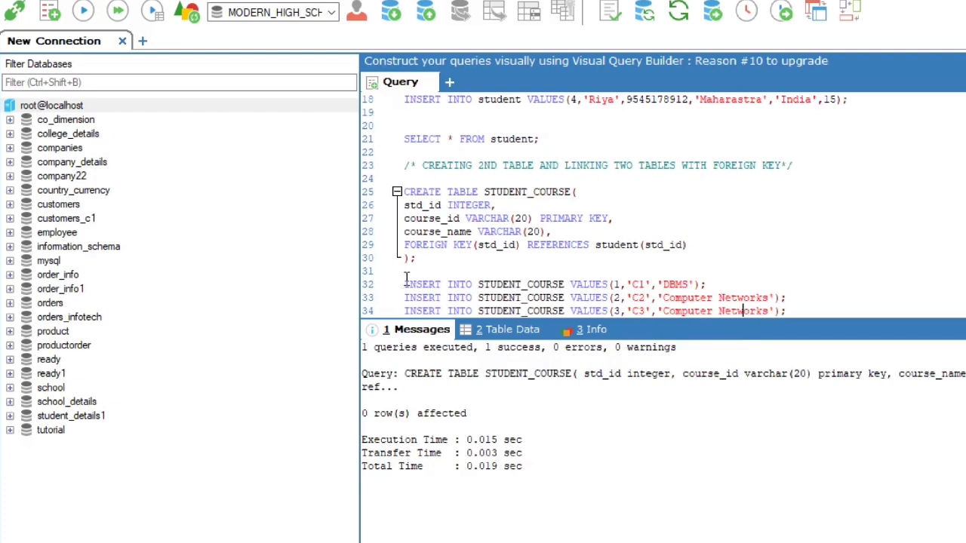
{"action": "left_click", "coordinate": [83, 10]}
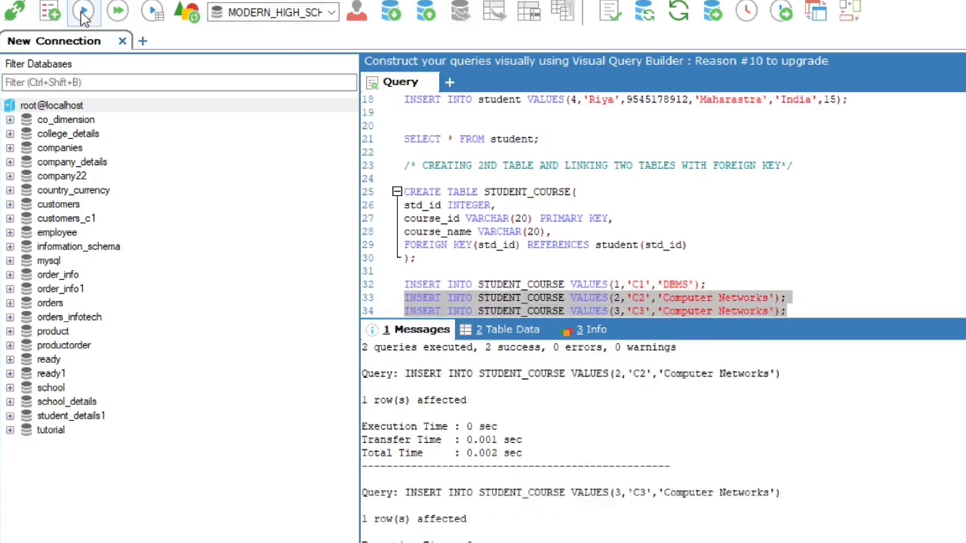
Run SELECT * FROM STUDENT_COURSE to list the course rows.
{"action": "type", "text": "selec"}
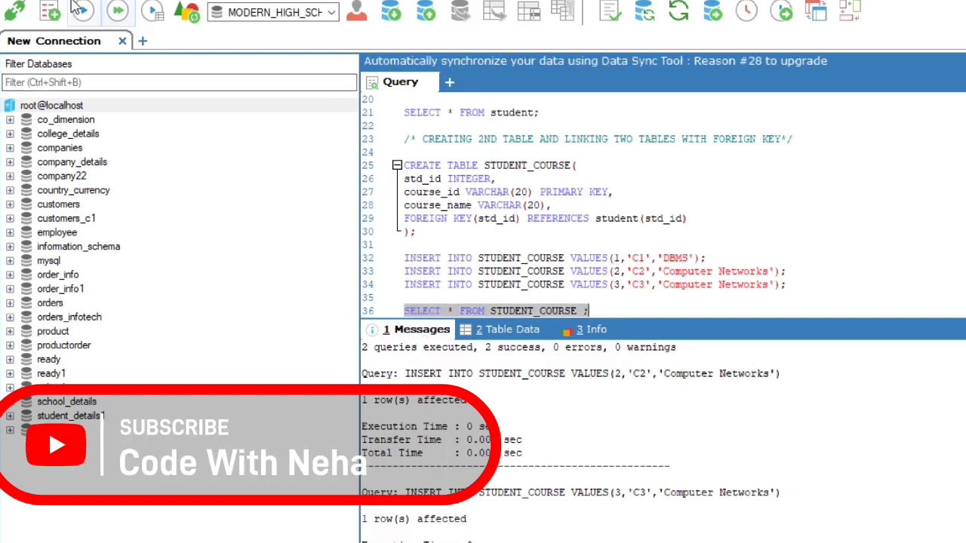
{"action": "left_click", "coordinate": [82, 12]}
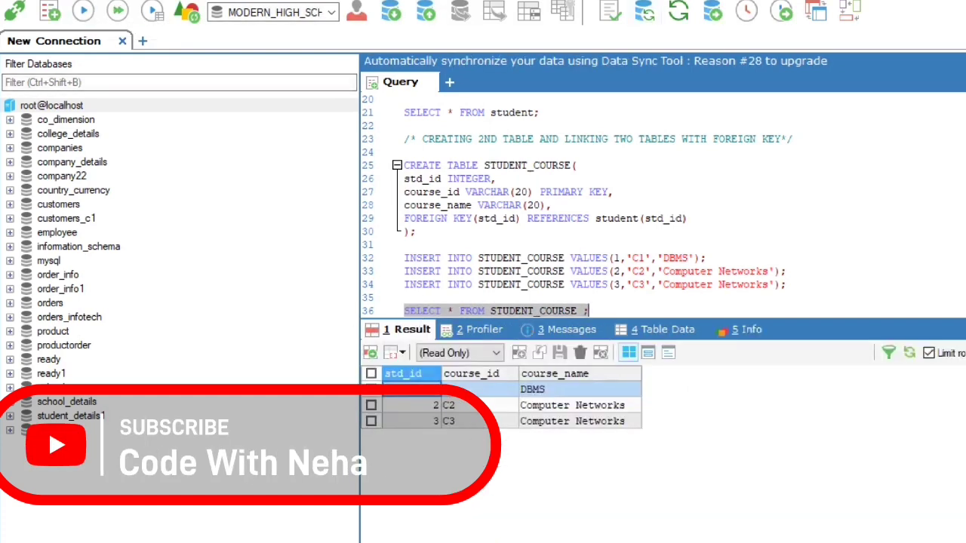